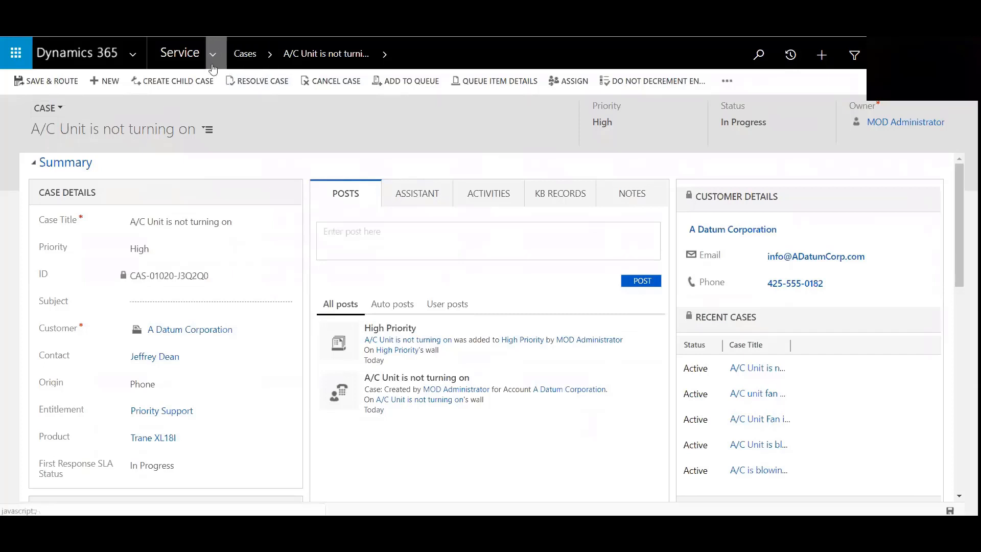
# Step: Switch from the A/C Unit is not turning on case to the My Active Cases list
pyautogui.click(213, 53)
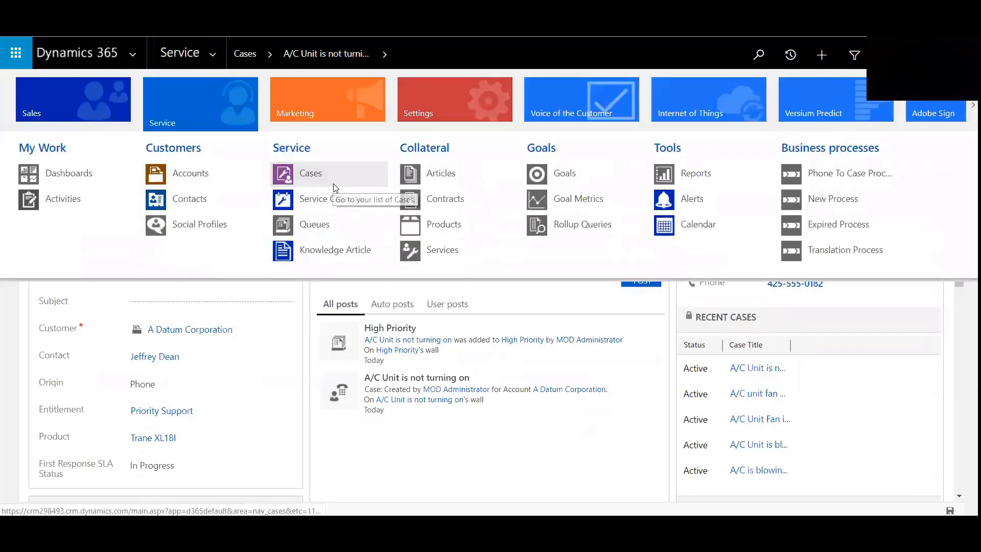
pyautogui.click(310, 173)
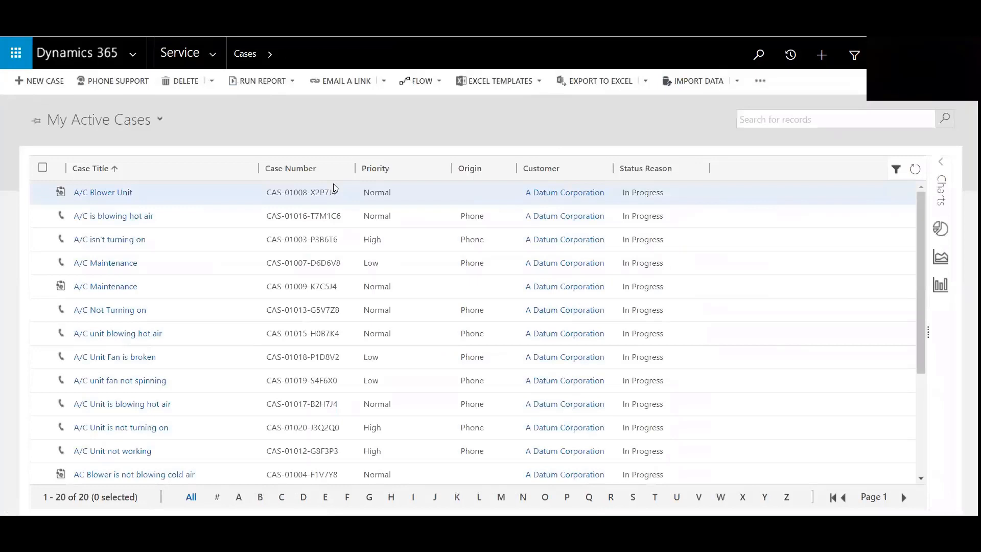
# Step: Select the A/C isn't turning on case (CAS-01003) in My Active Cases
pyautogui.click(42, 239)
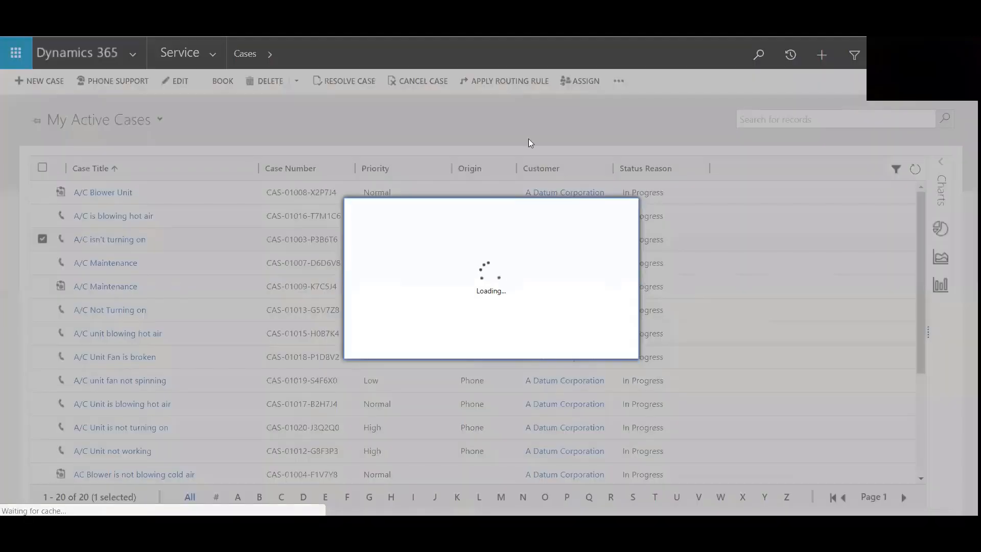
# Step: Set Assign To to User or team and browse the available users in the lookup
pyautogui.click(579, 80)
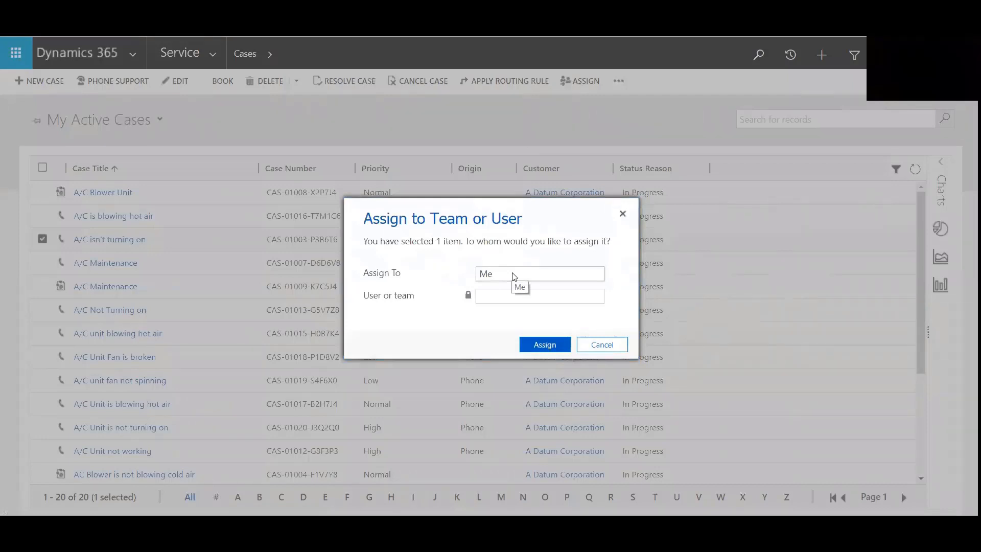
pyautogui.click(539, 274)
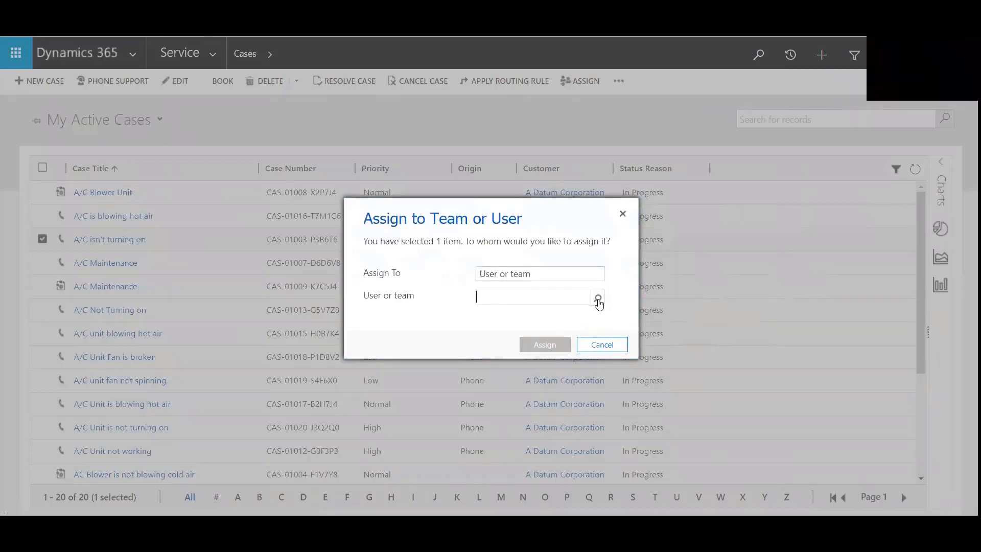
pyautogui.click(597, 297)
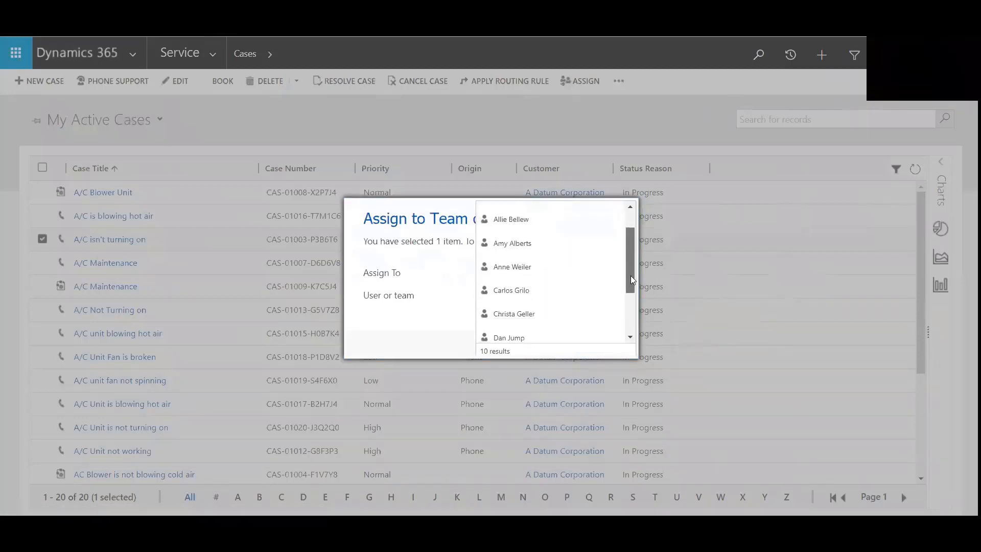
pyautogui.scroll(3)
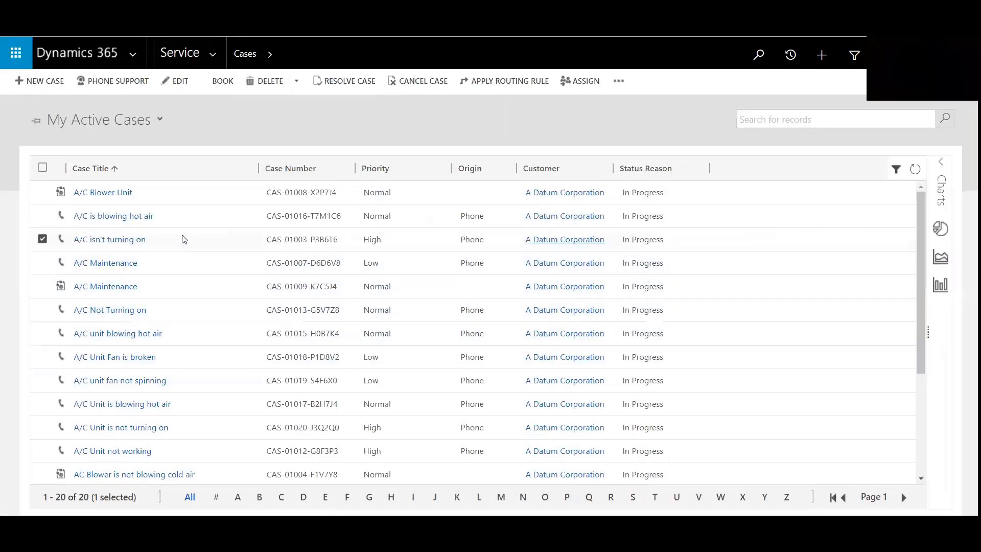
# Step: Open the A/C isn't turning on case record and enter the User or team lookup
pyautogui.click(109, 239)
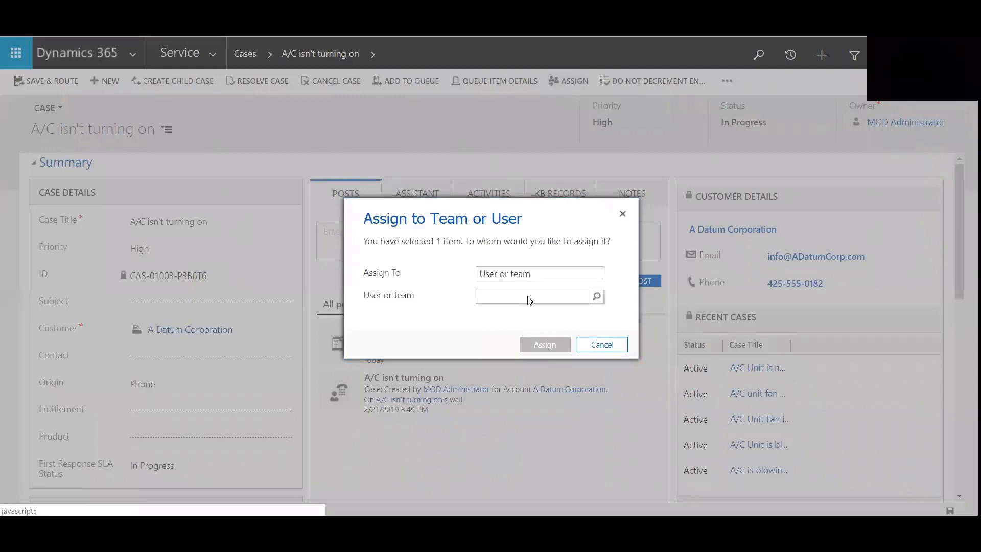
pyautogui.click(531, 296)
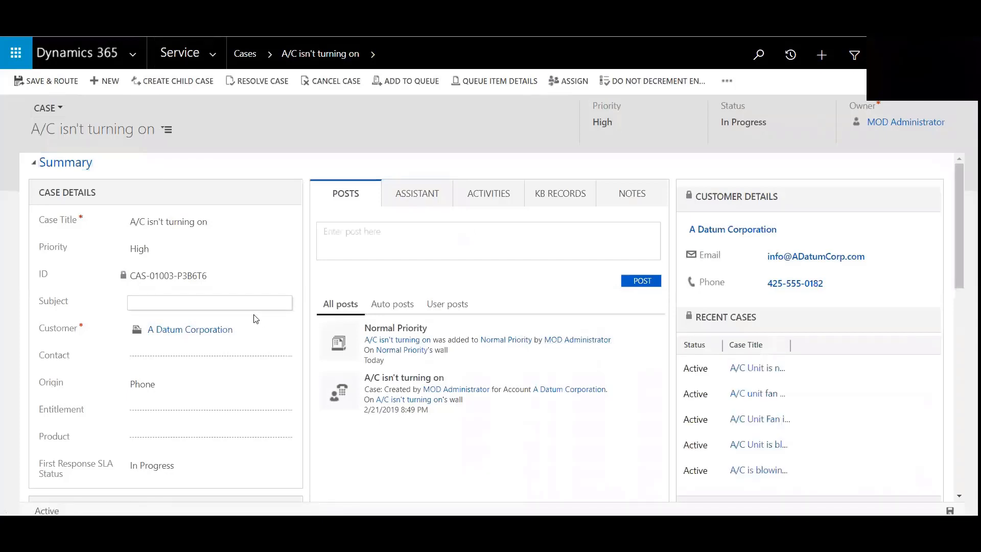
pyautogui.moveTo(259, 320)
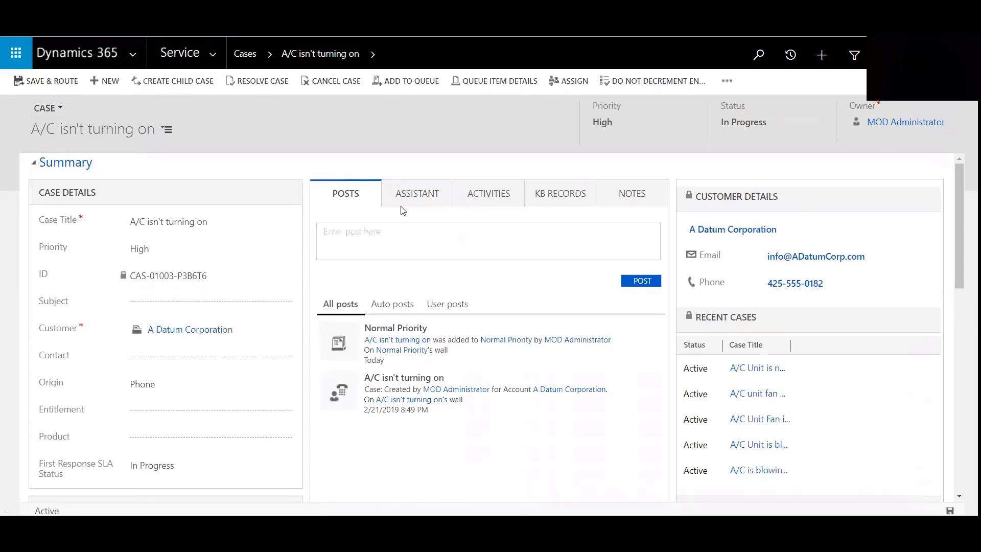
pyautogui.moveTo(379, 223)
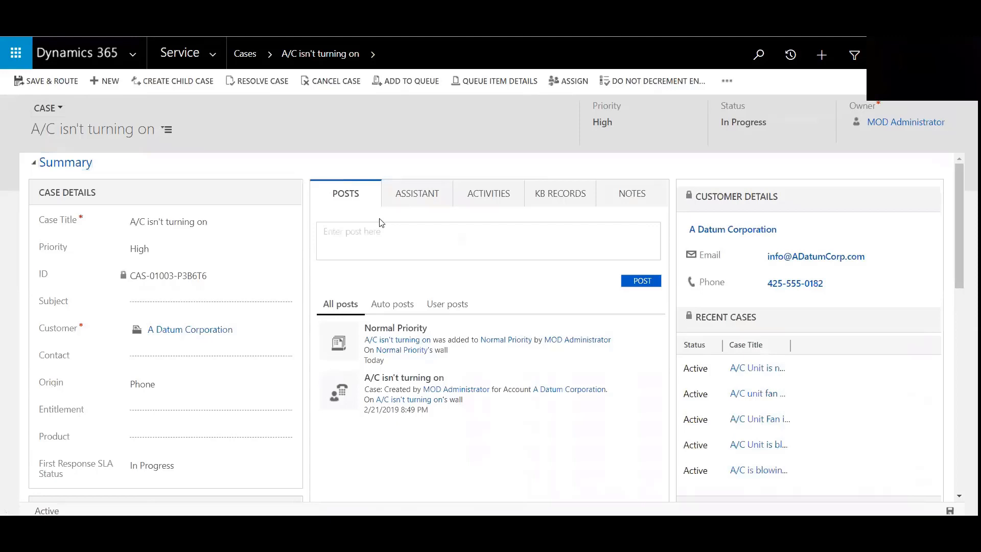